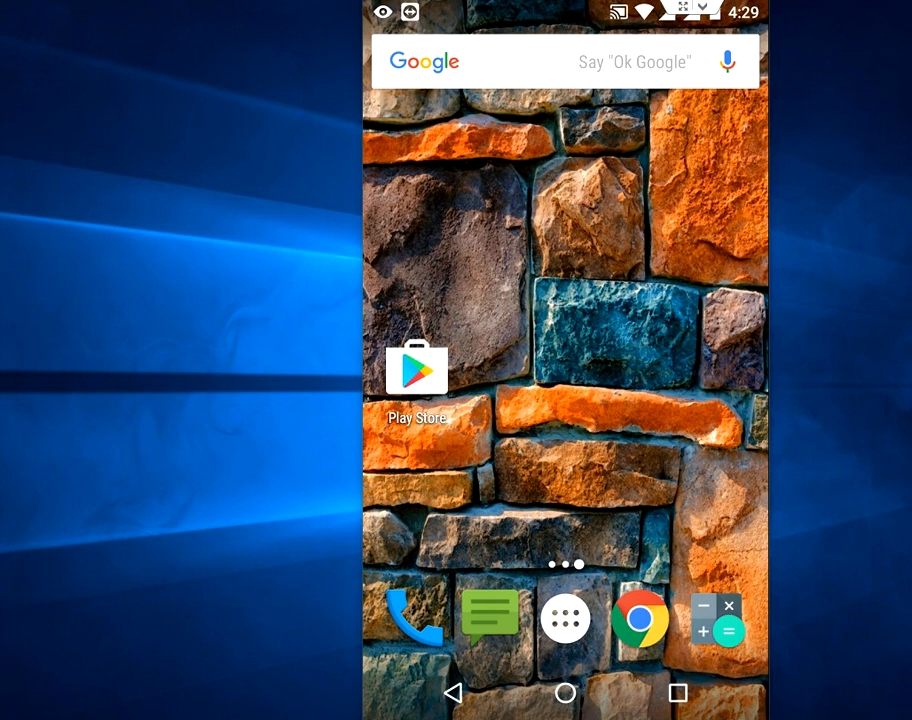
mouse_move(443, 587)
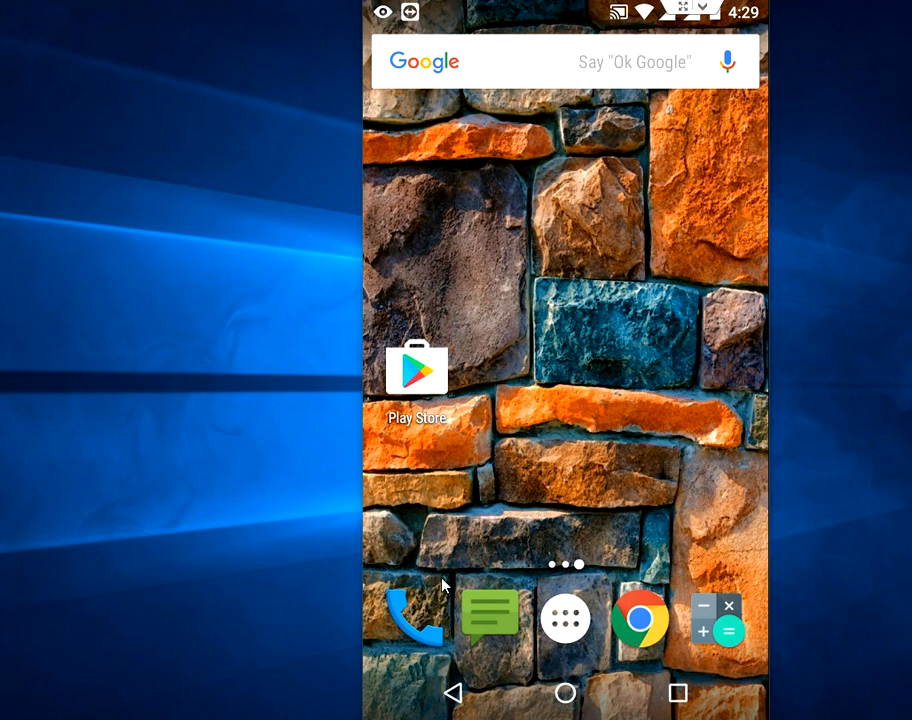
Launch WhatsApp from the app drawer and open Settings from its three-dot menu.
left_click(565, 618)
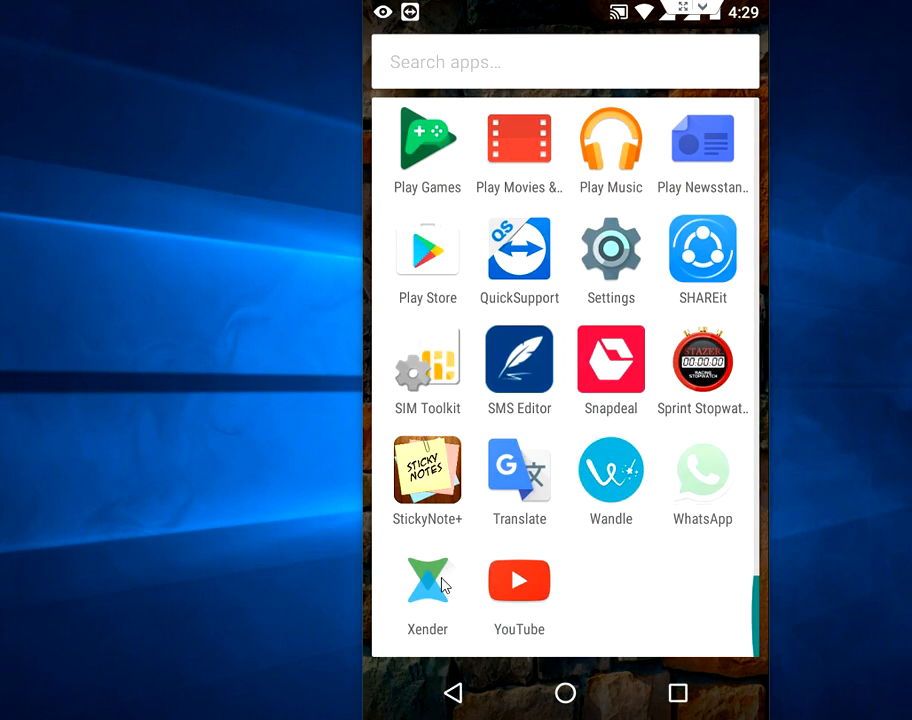
left_click(702, 470)
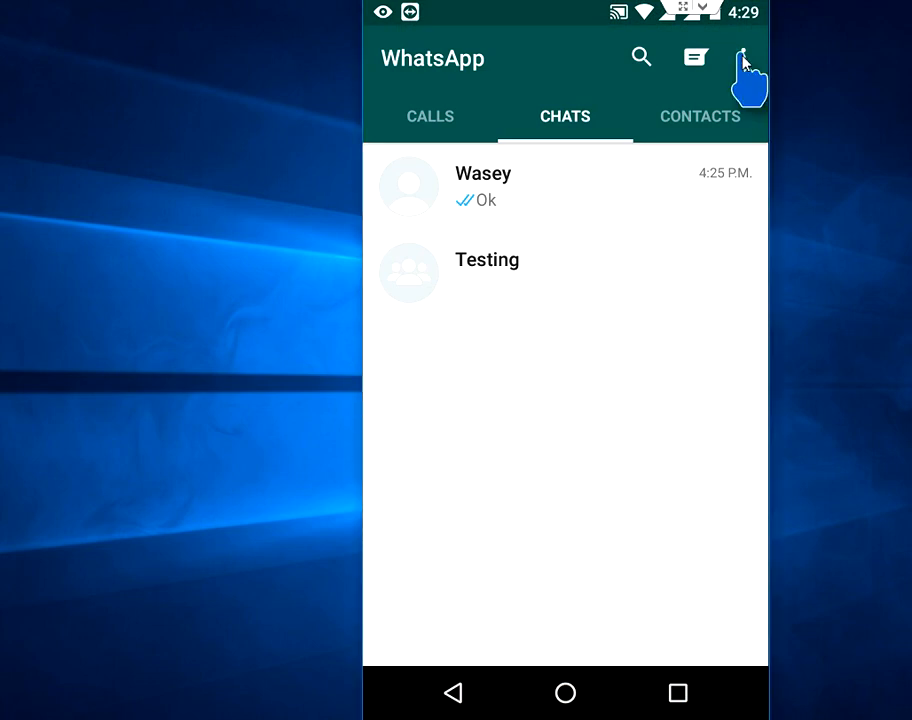
left_click(749, 55)
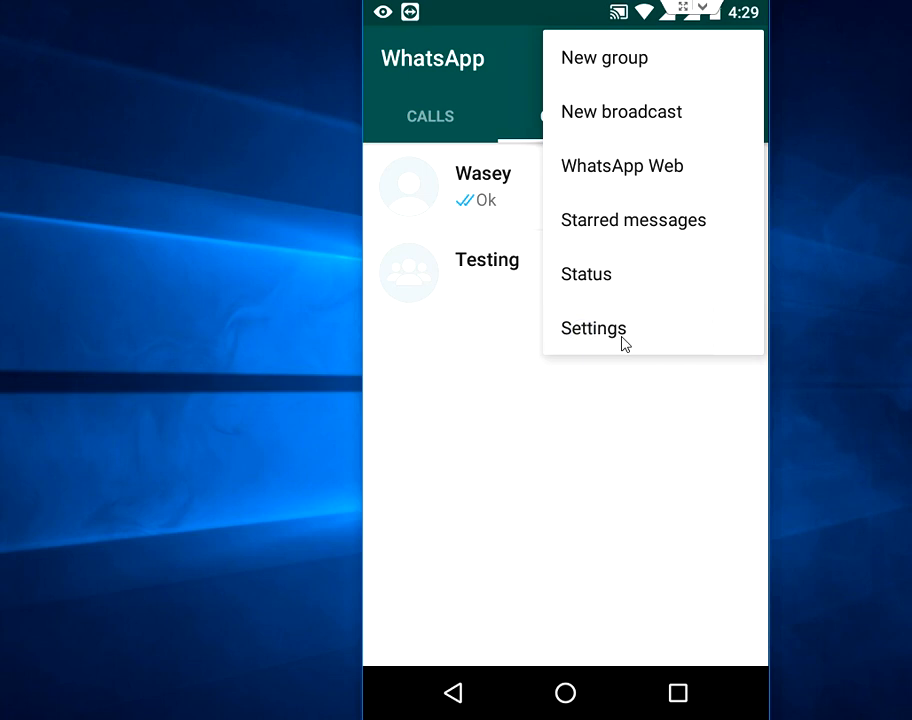
left_click(593, 328)
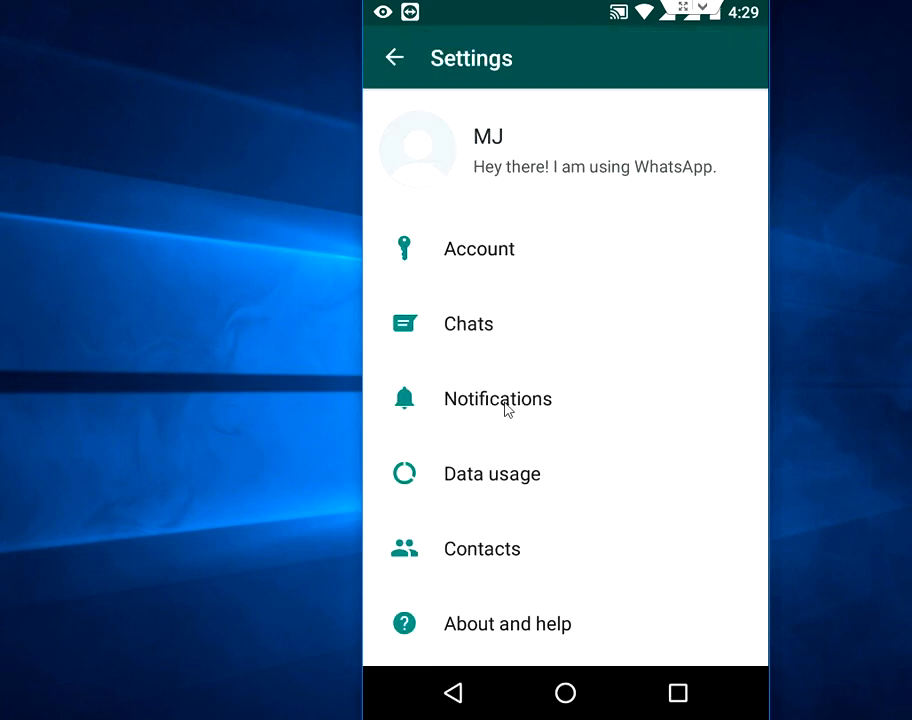
mouse_move(659, 400)
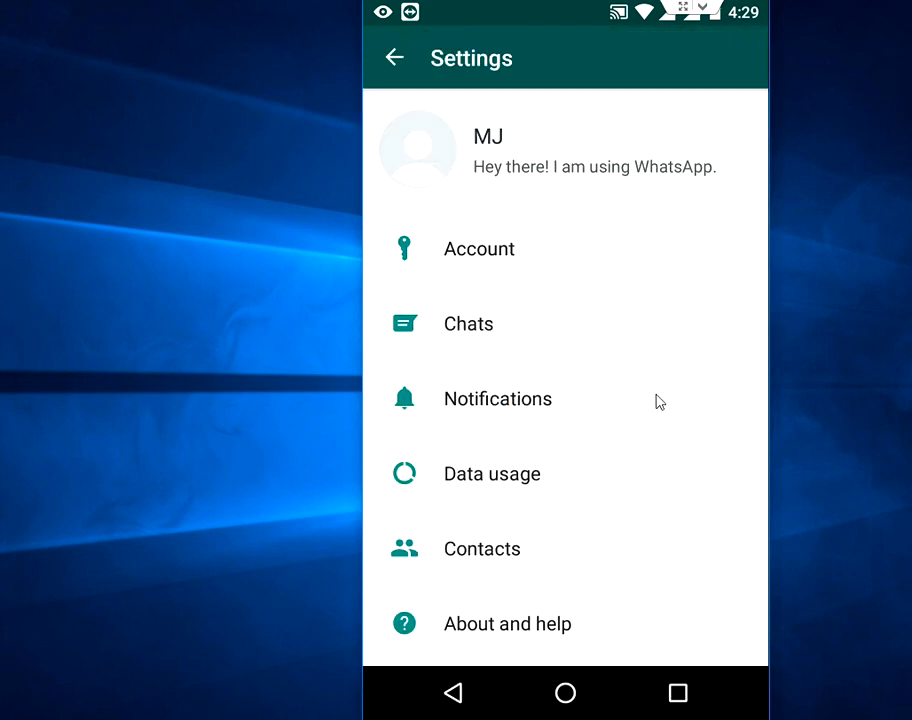
Set Popup notification to 'Always show popup' under Notifications settings.
left_click(497, 399)
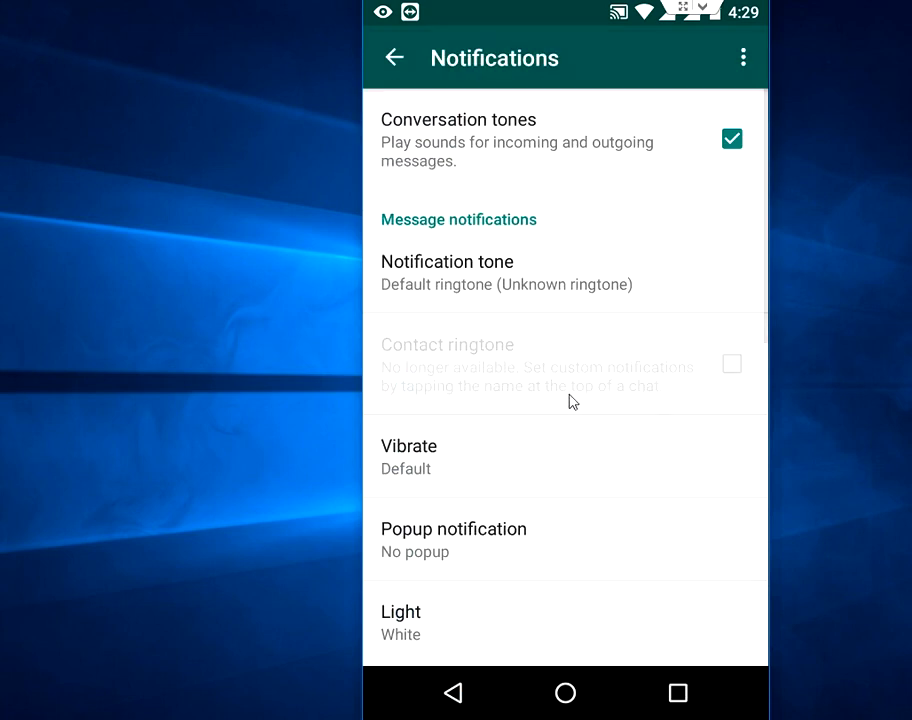
scroll("down", 3)
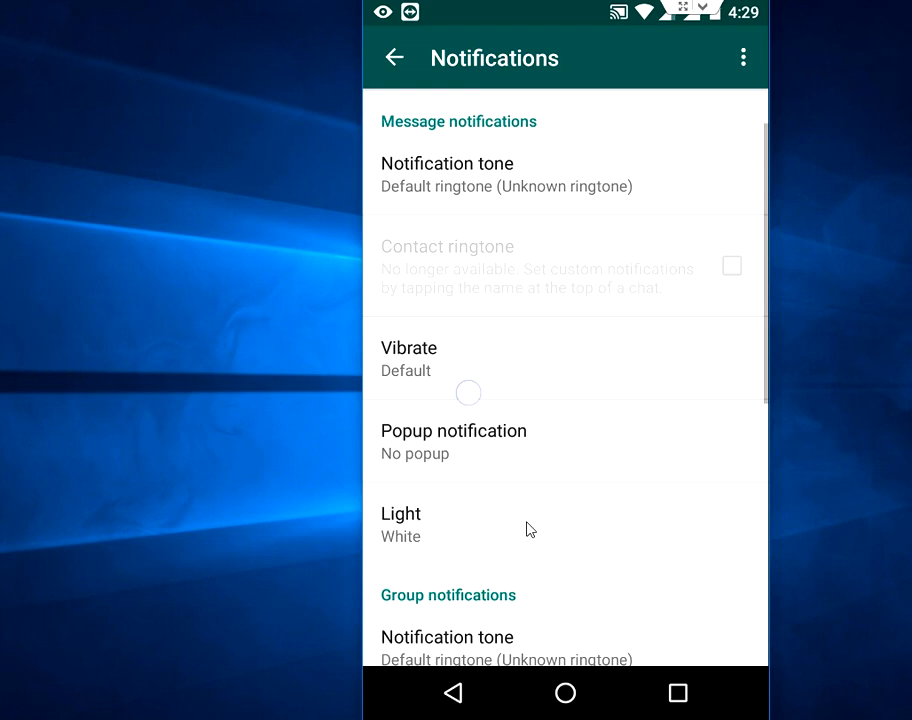
scroll("down", 3)
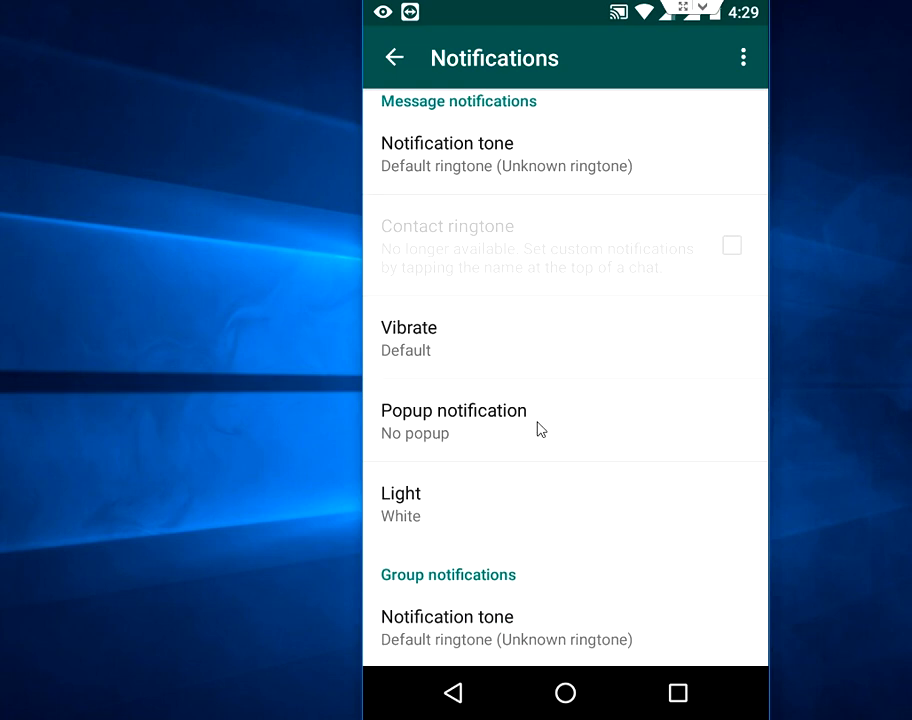
mouse_move(567, 427)
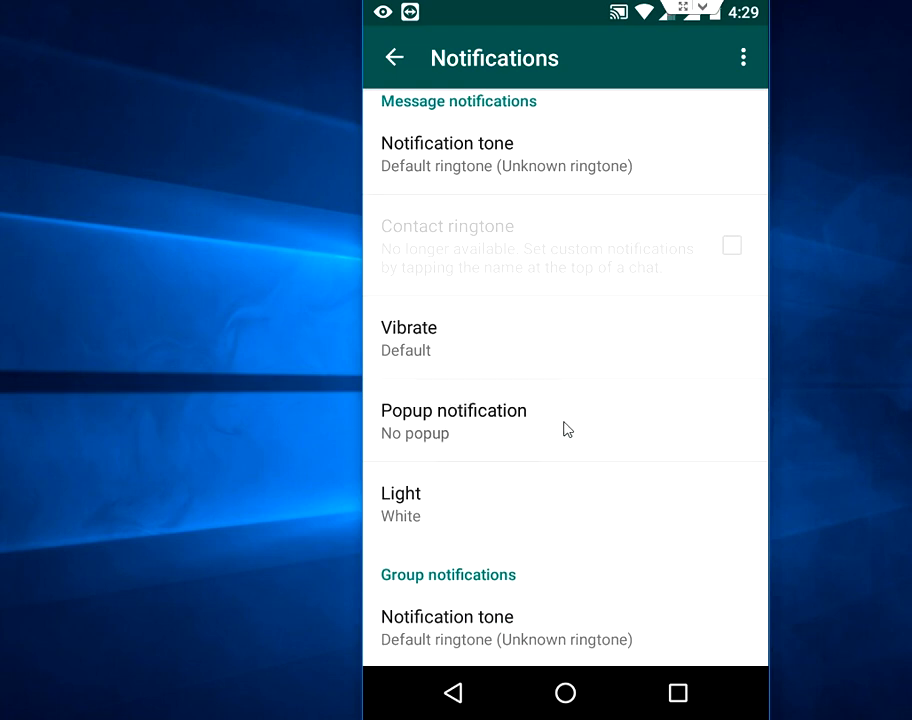
left_click(453, 410)
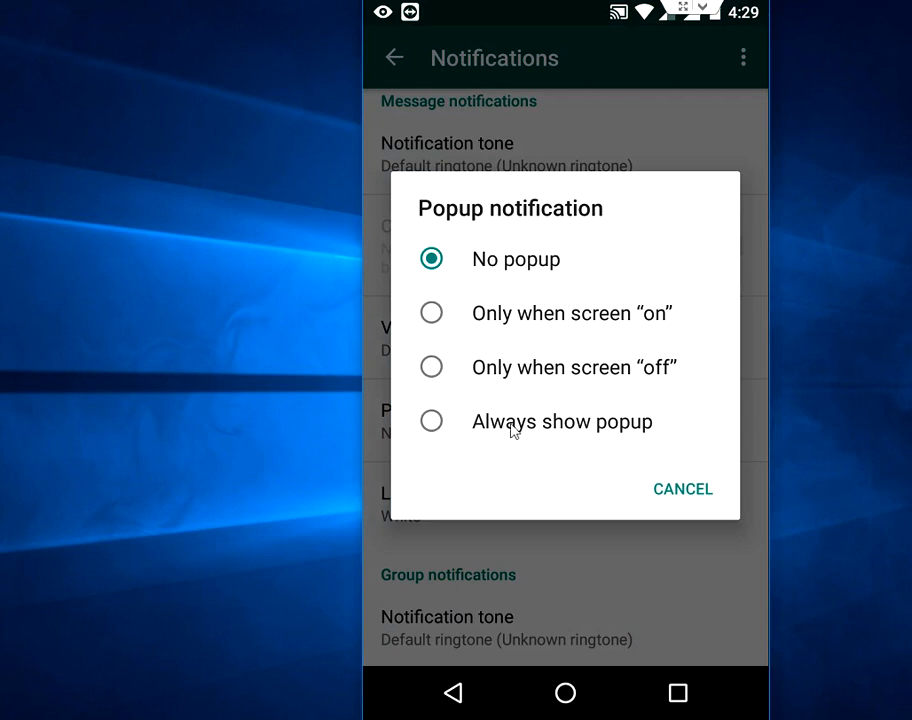
mouse_move(558, 426)
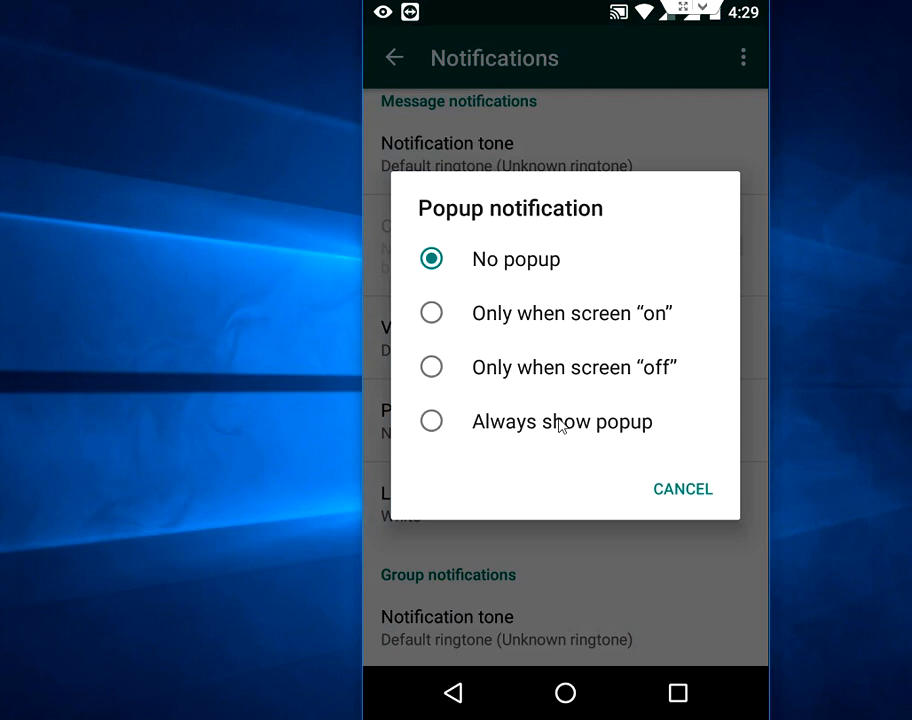
left_click(431, 421)
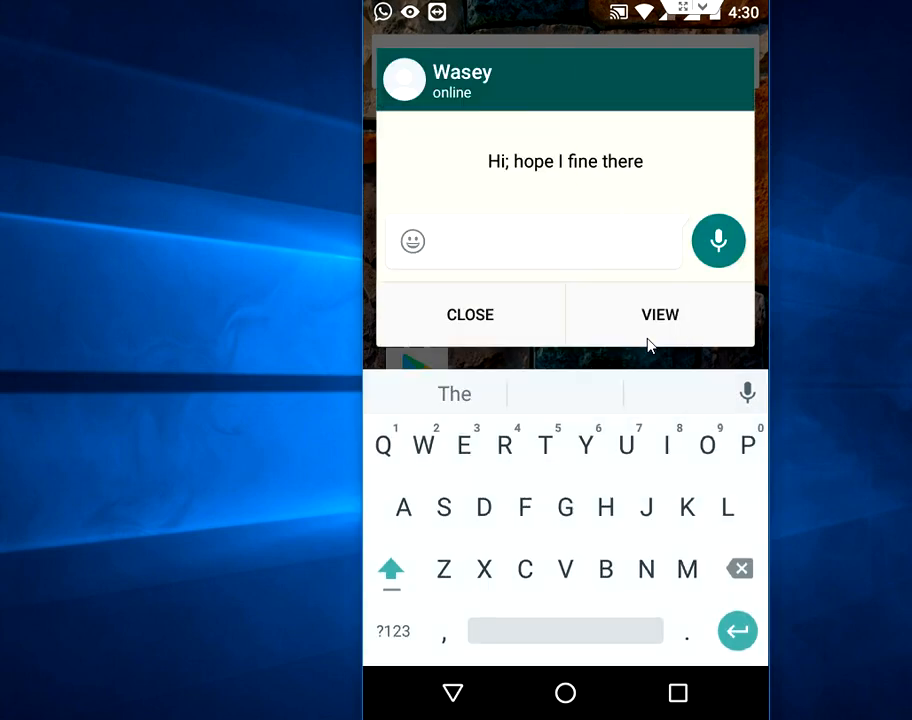
Reply 'Fine thanks' in the popup, then start replying to the newer 'Ok' message.
type("Fine")
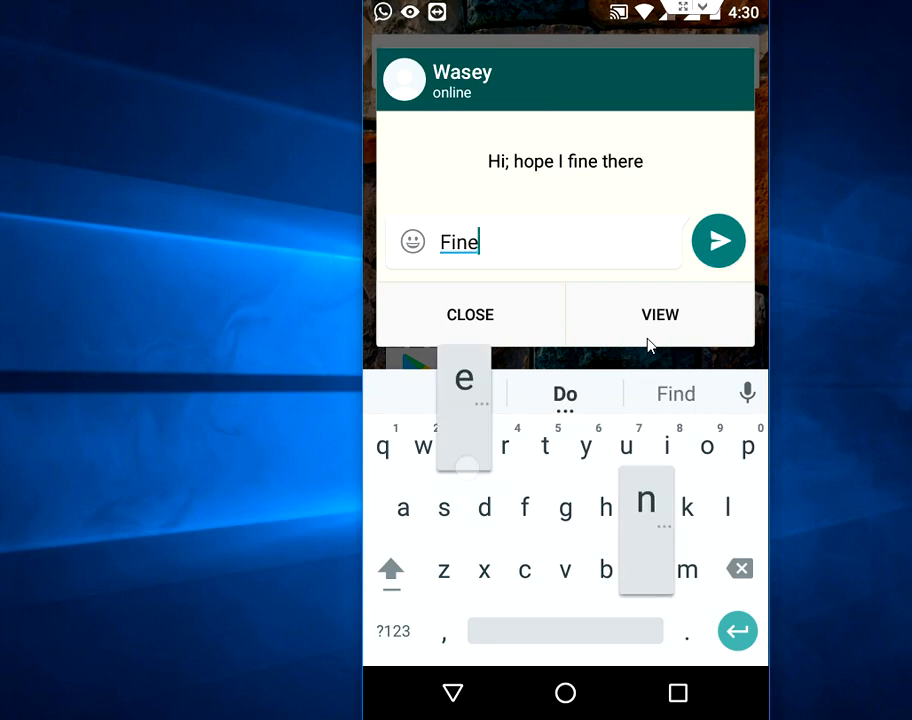
type("thanks")
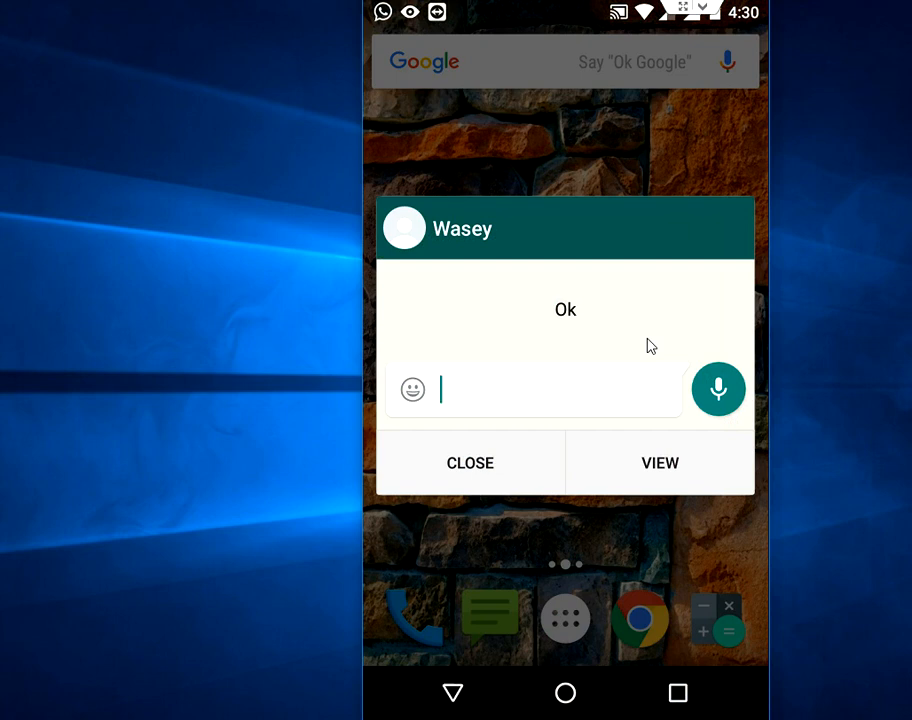
left_click(540, 389)
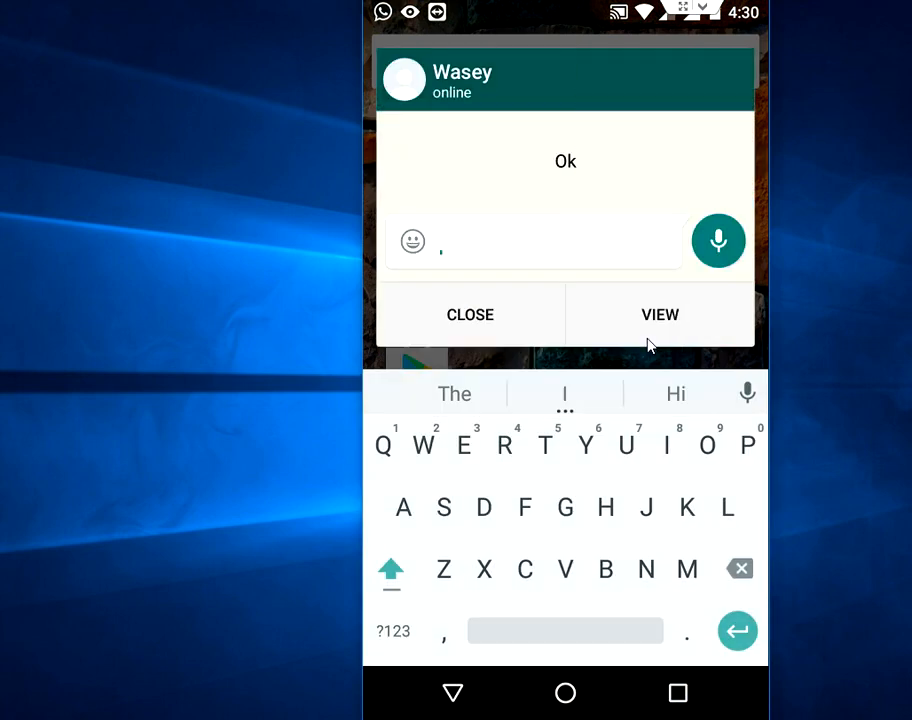